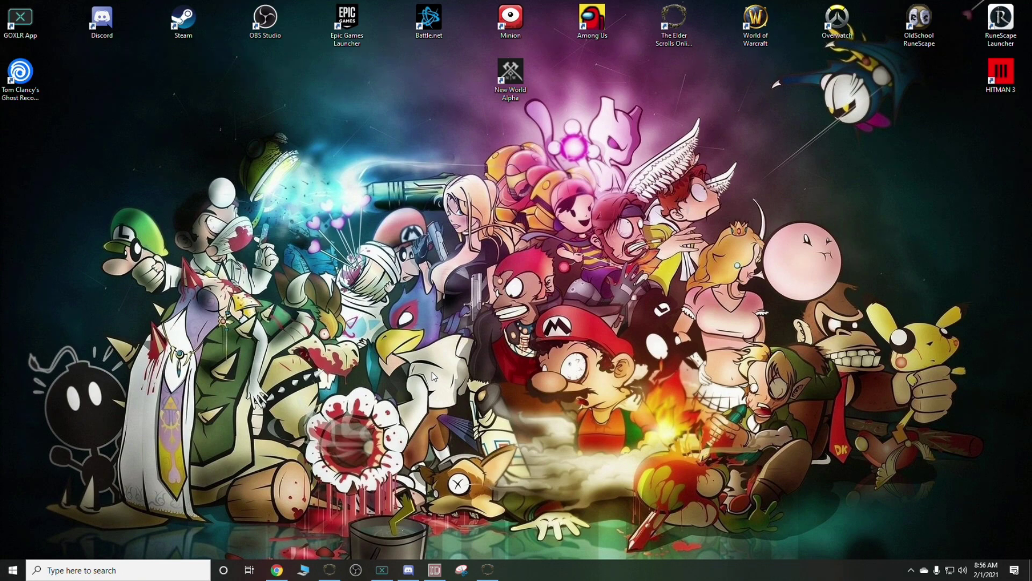
pyautogui.moveTo(270, 394)
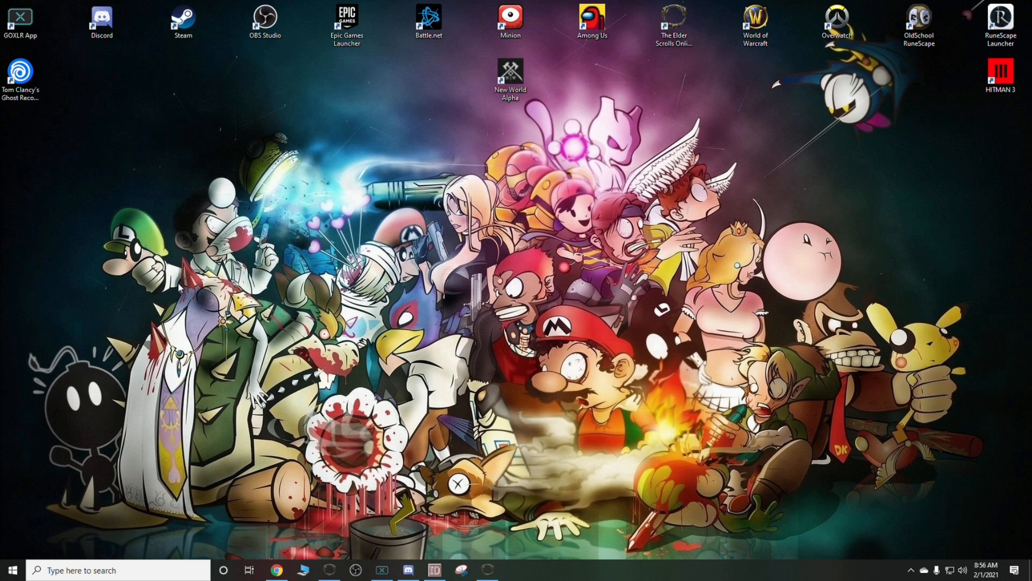
pyautogui.moveTo(286, 420)
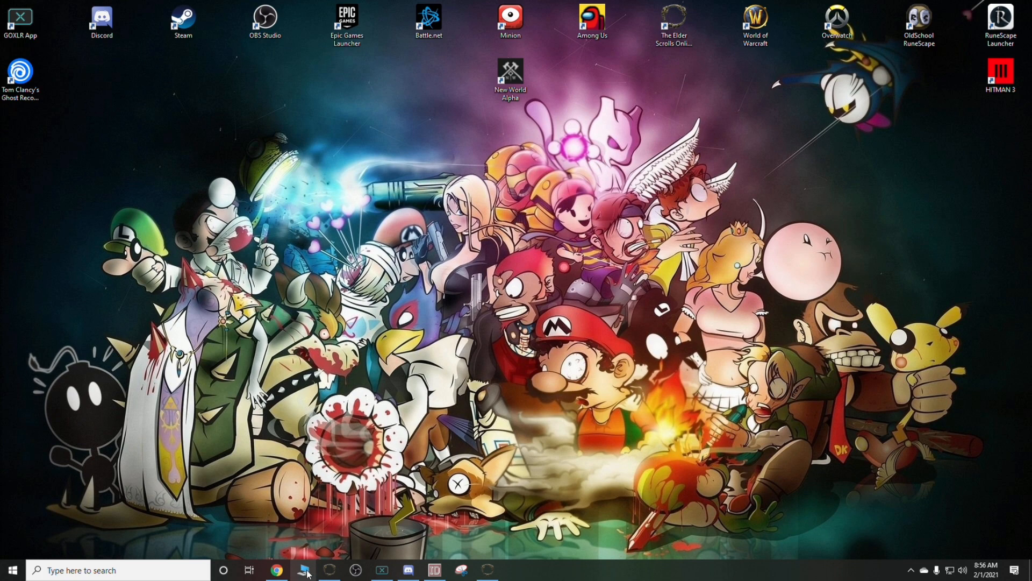
# Browse to Documents > Elder Scrolls Online > live and select the UserSettings file
pyautogui.click(304, 570)
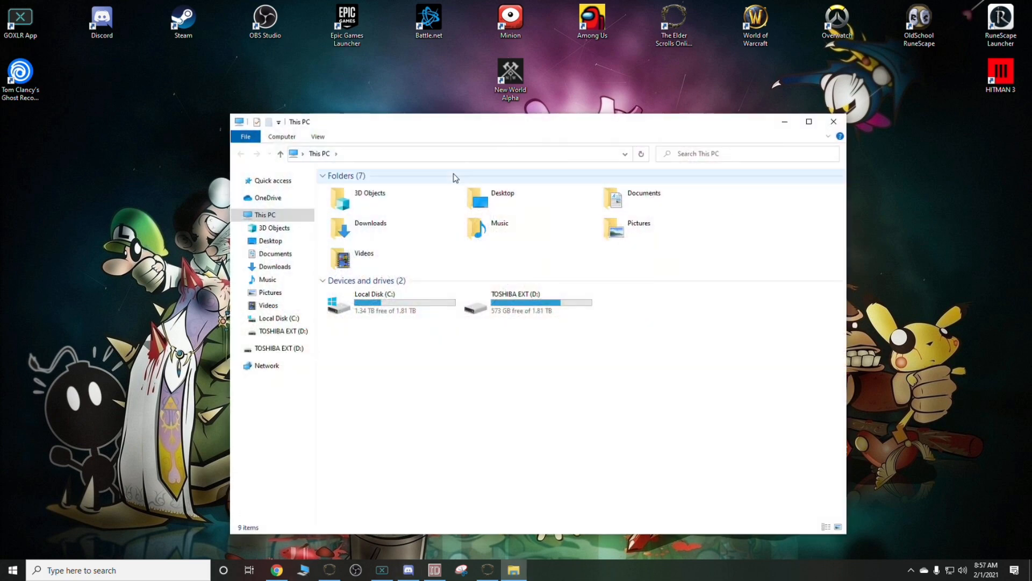
pyautogui.doubleClick(643, 193)
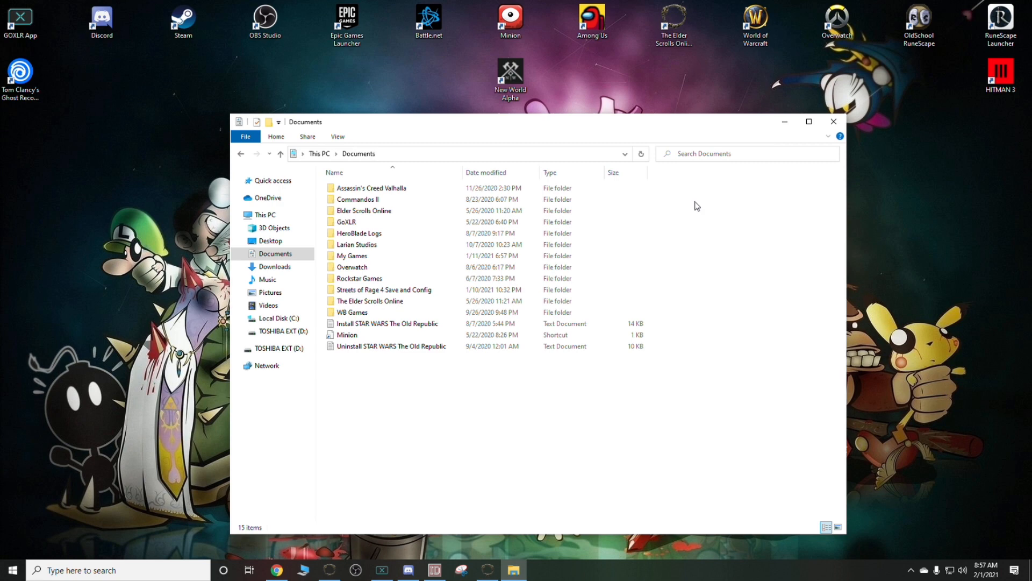
pyautogui.moveTo(401, 215)
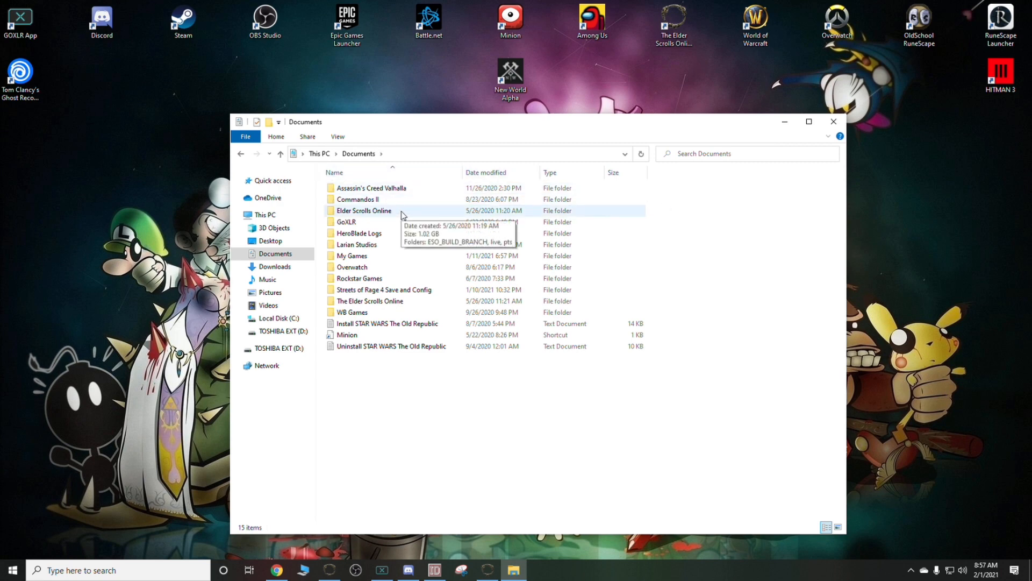
pyautogui.doubleClick(363, 211)
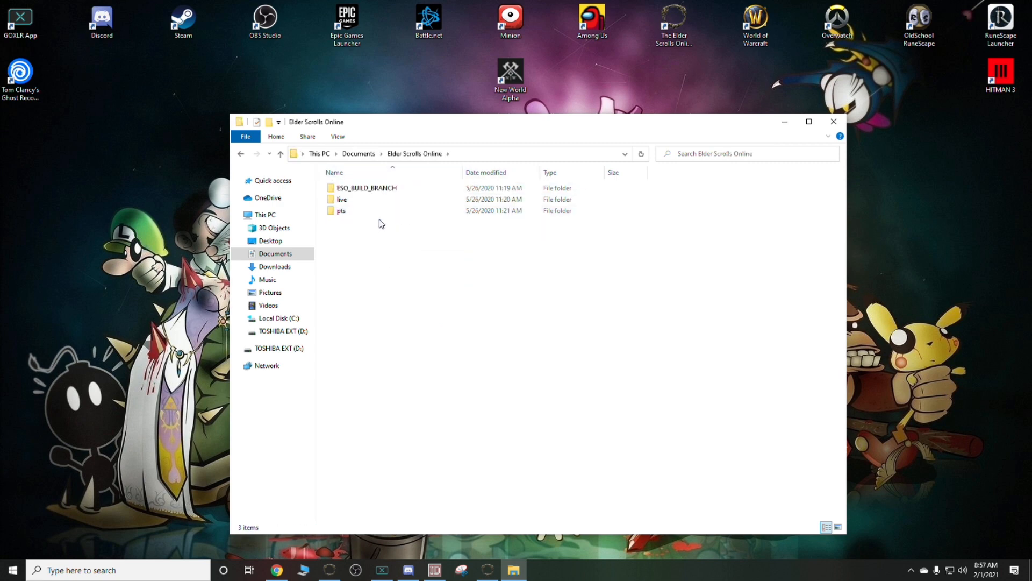
pyautogui.doubleClick(341, 199)
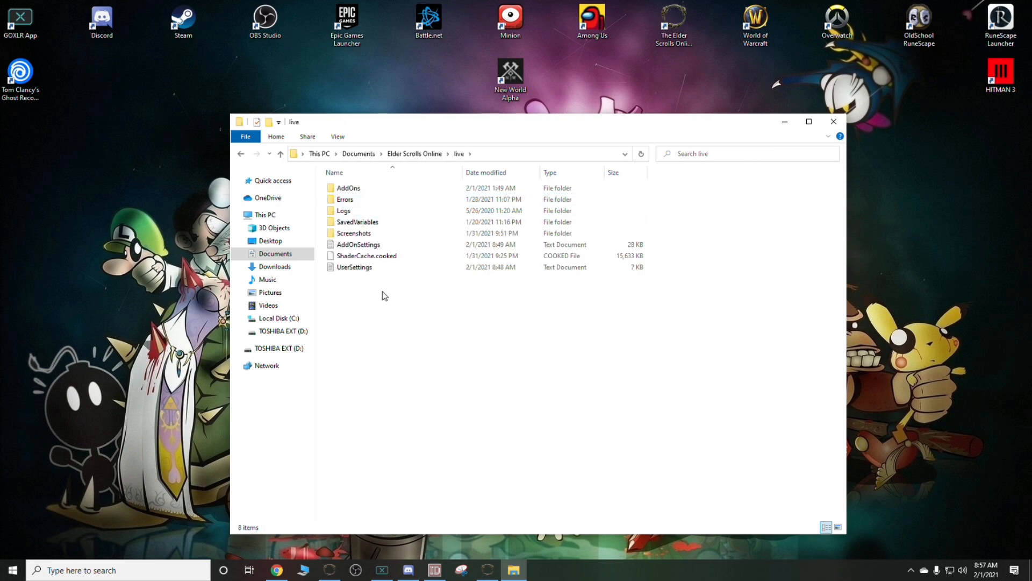
pyautogui.click(354, 266)
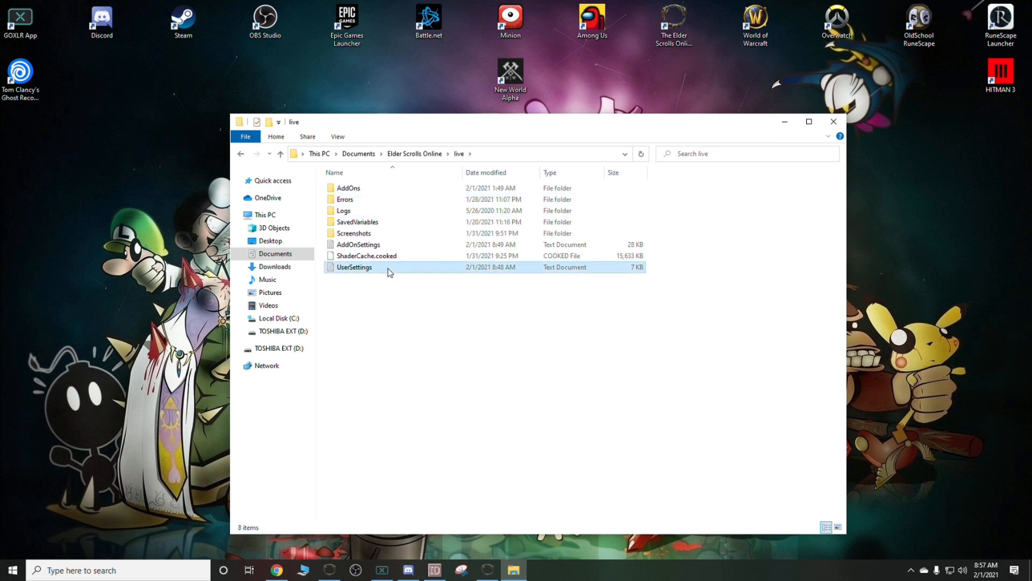
# Open UserSettings in maximized Notepad and search 'GamepadSensitivity' to reach the FirstPerson line (0.72000003)
pyautogui.doubleClick(354, 266)
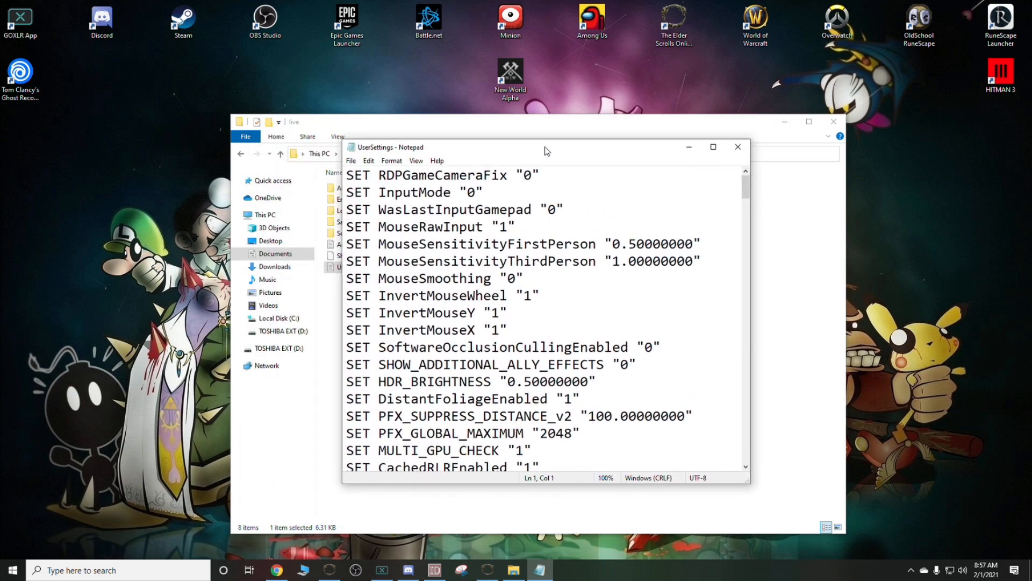
pyautogui.click(713, 147)
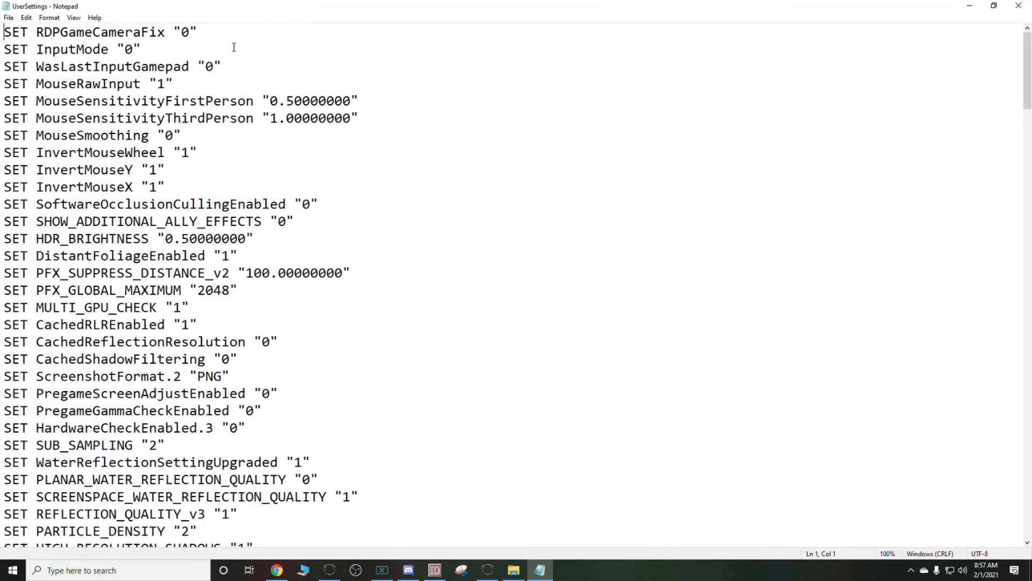
pyautogui.moveTo(525, 185)
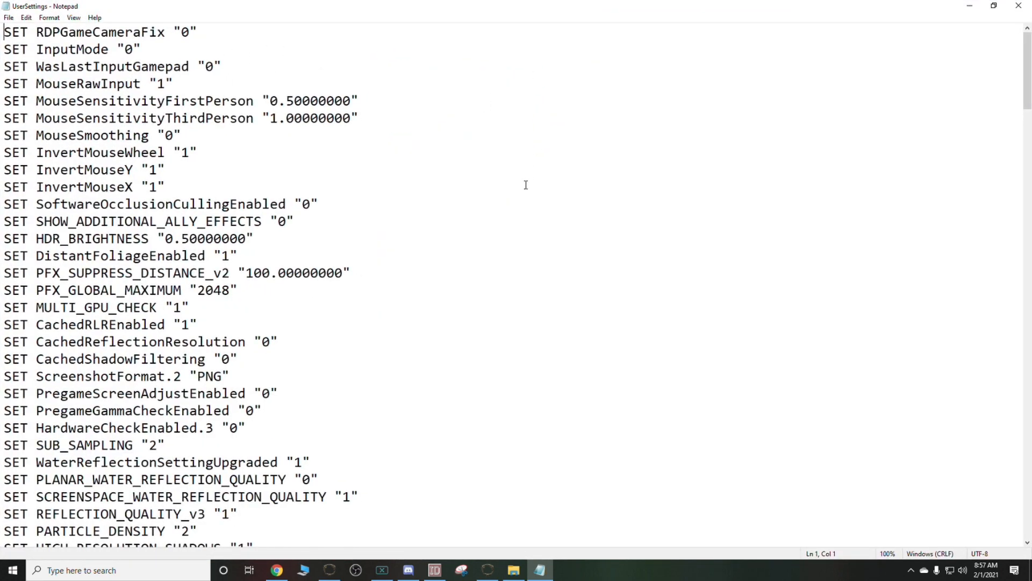
pyautogui.press('Ctrl+f')
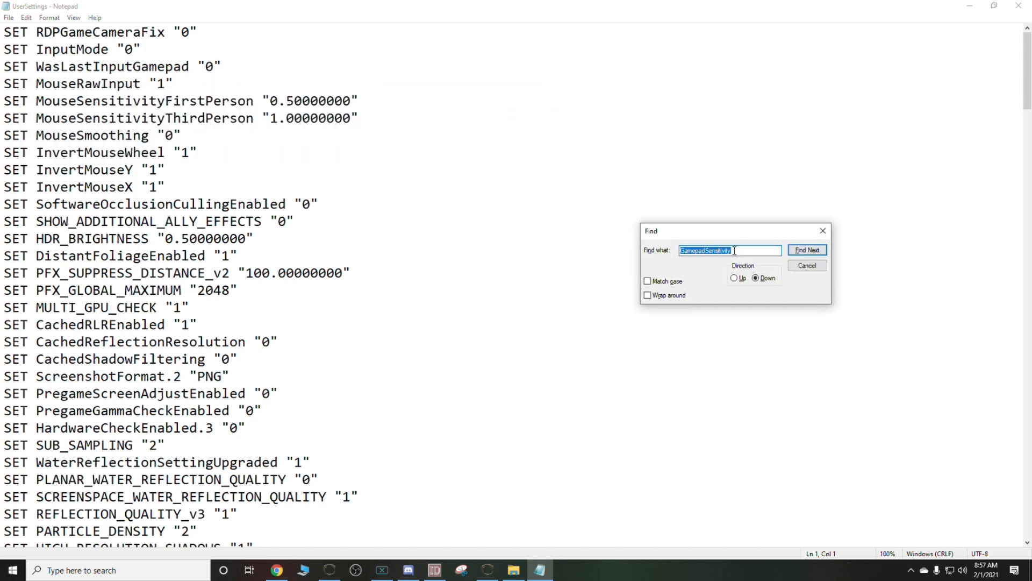
pyautogui.click(708, 250)
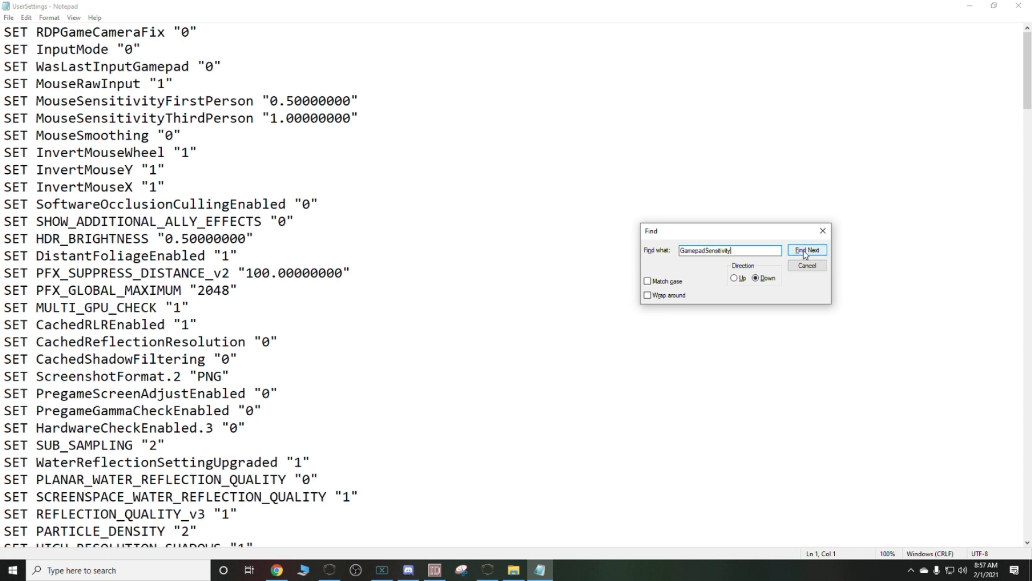
pyautogui.click(807, 250)
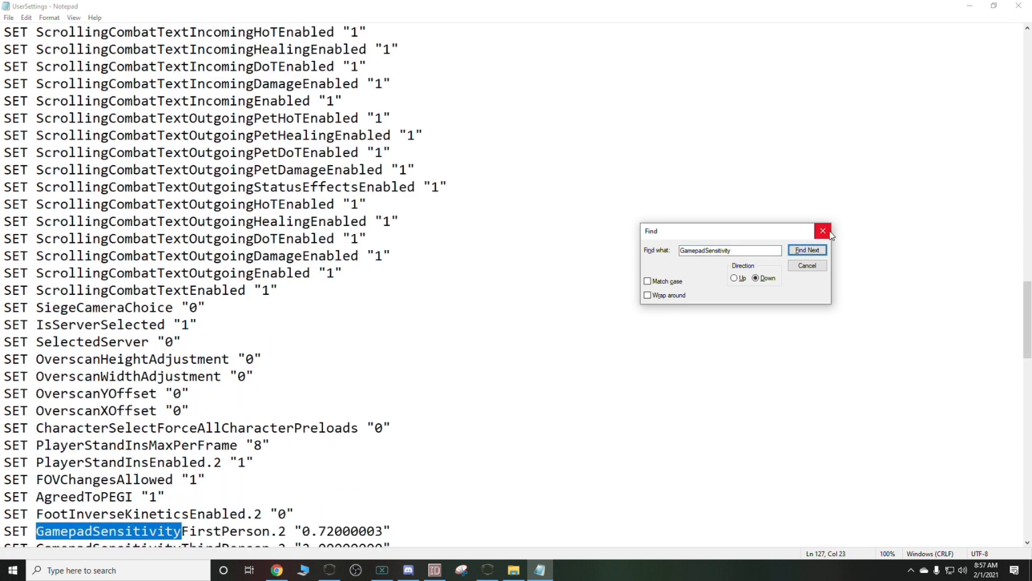
pyautogui.moveTo(822, 231)
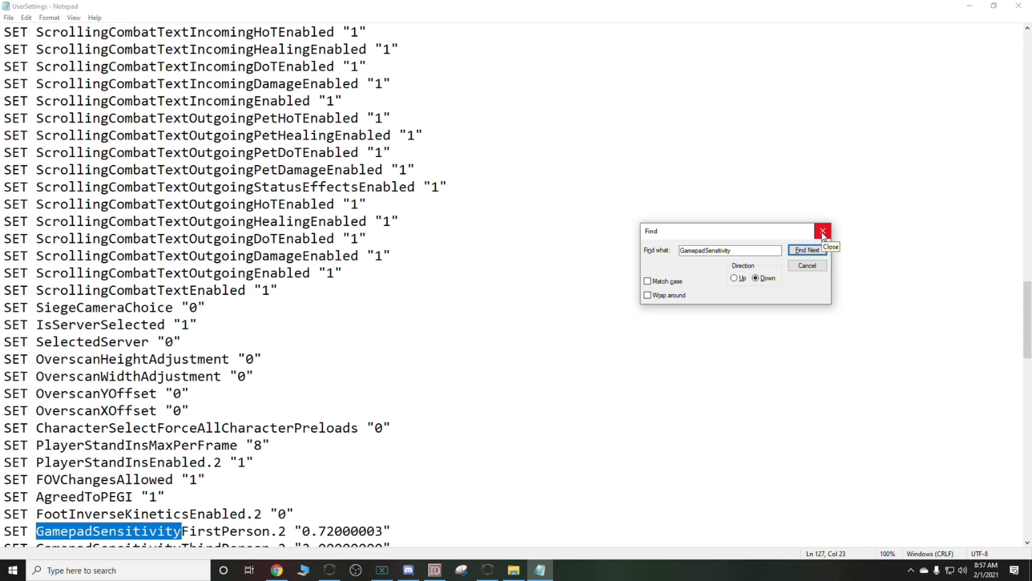
pyautogui.click(822, 231)
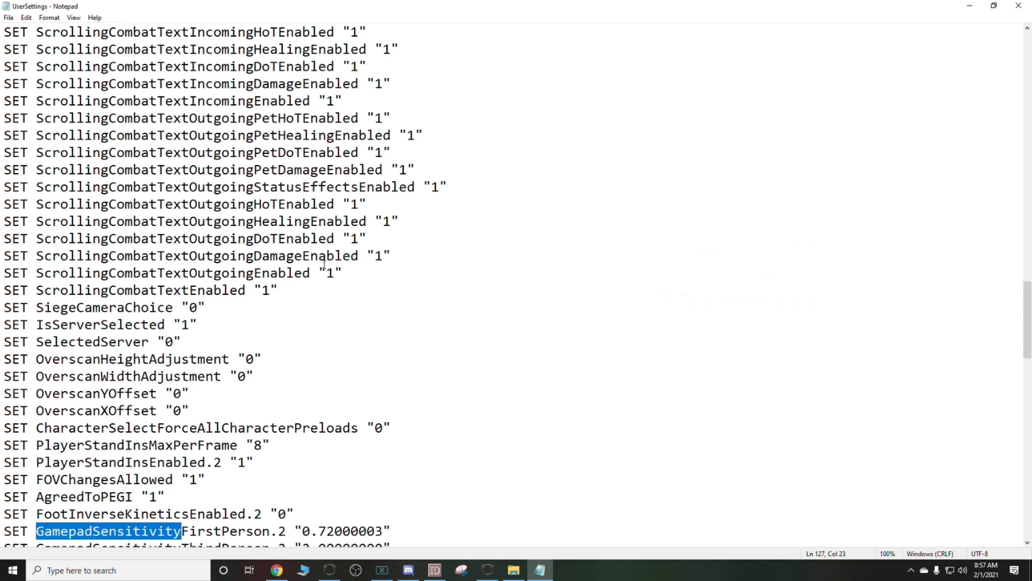
pyautogui.scroll(-3)
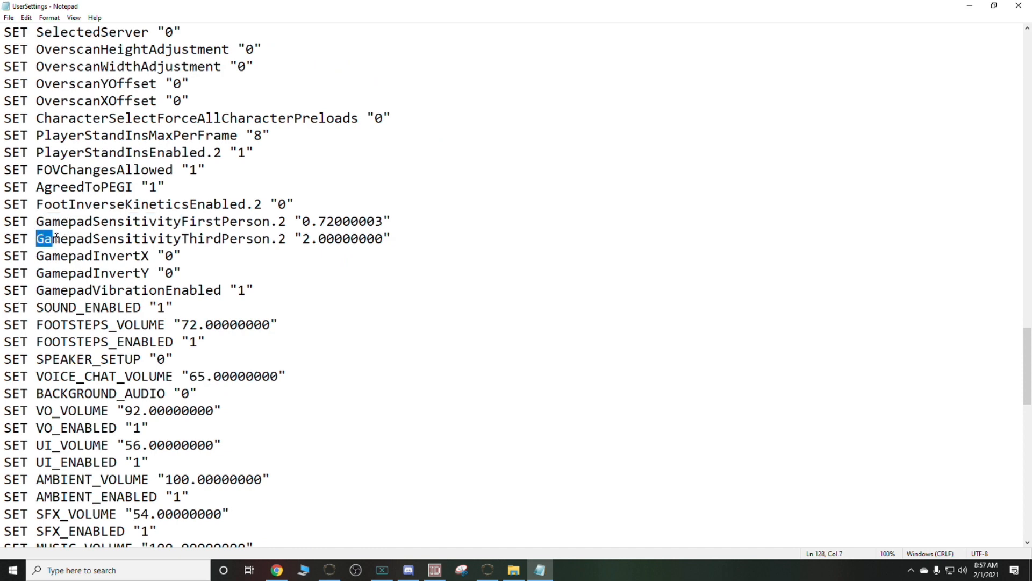
pyautogui.moveTo(54, 239); pyautogui.dragTo(206, 238)
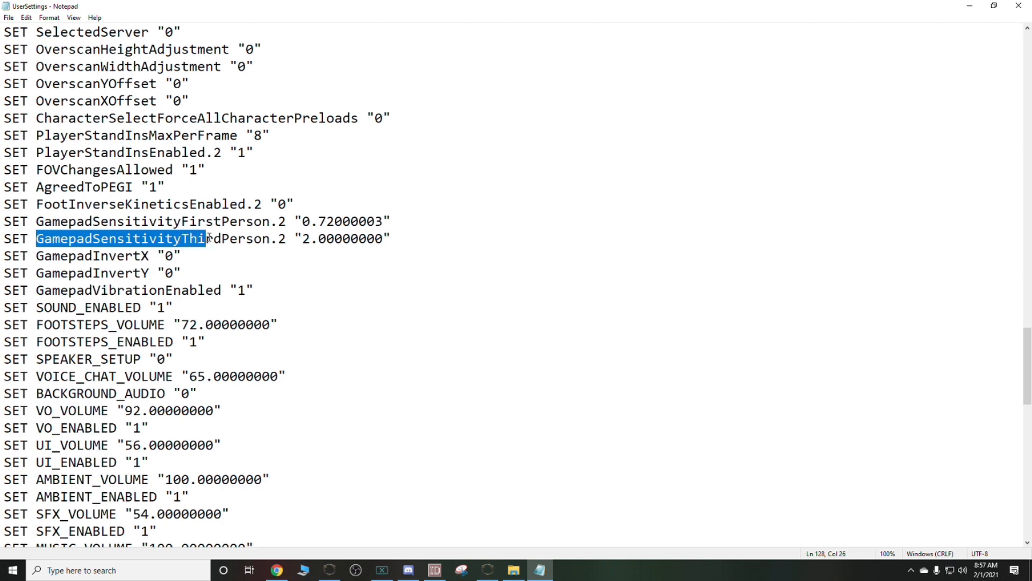
pyautogui.moveTo(207, 239); pyautogui.dragTo(276, 239)
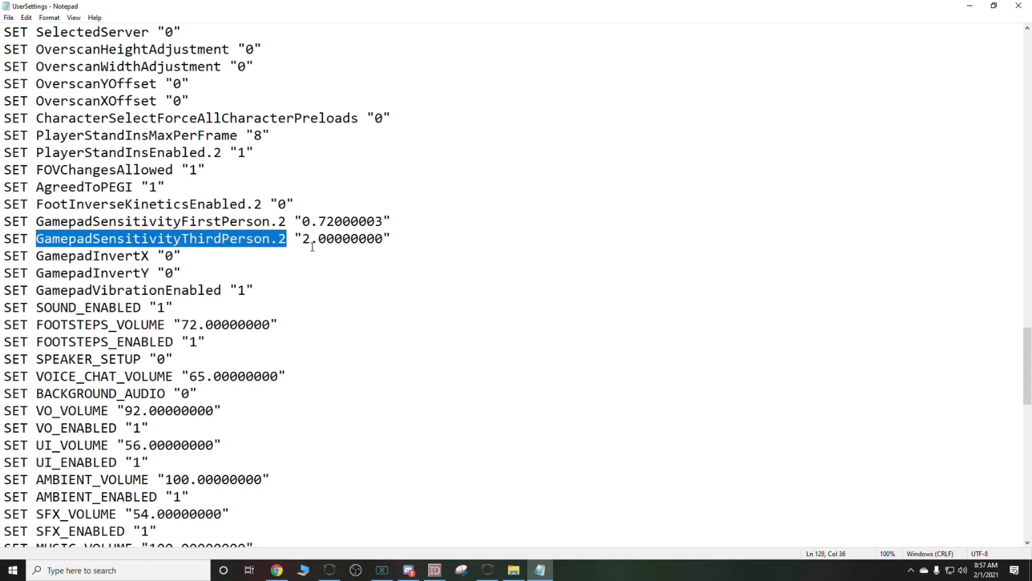
pyautogui.doubleClick(341, 238)
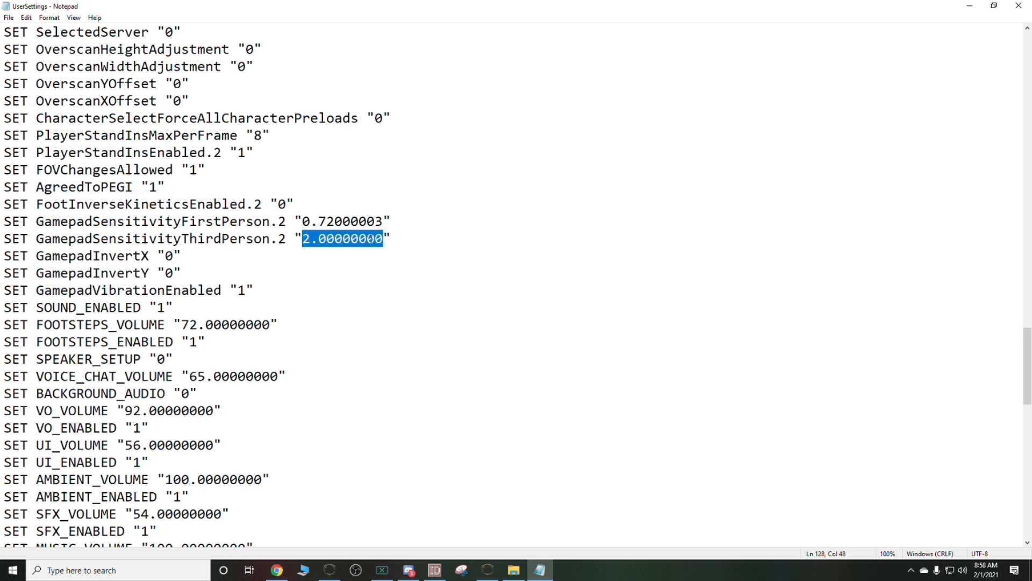
pyautogui.click(305, 238)
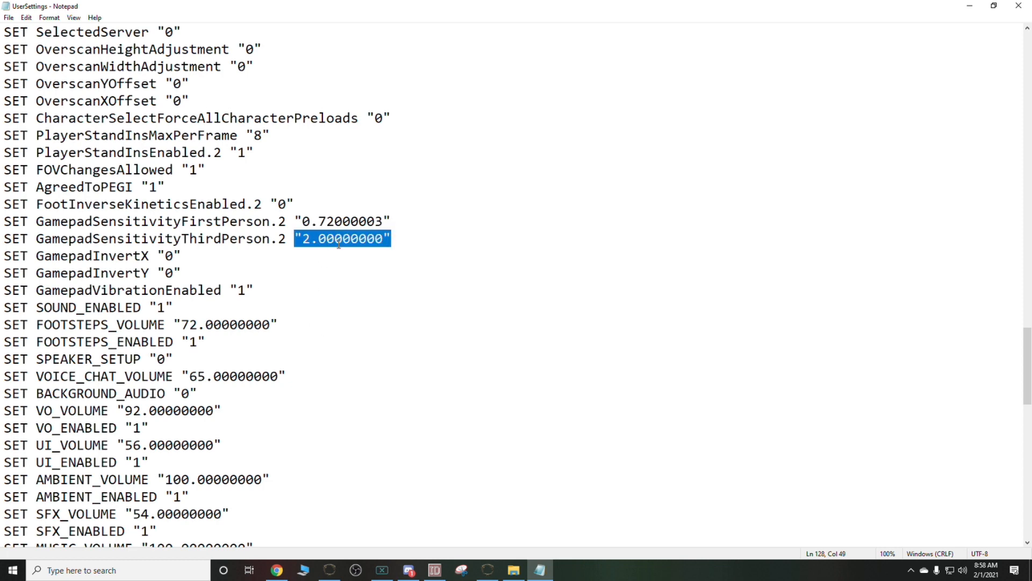
pyautogui.moveTo(474, 332)
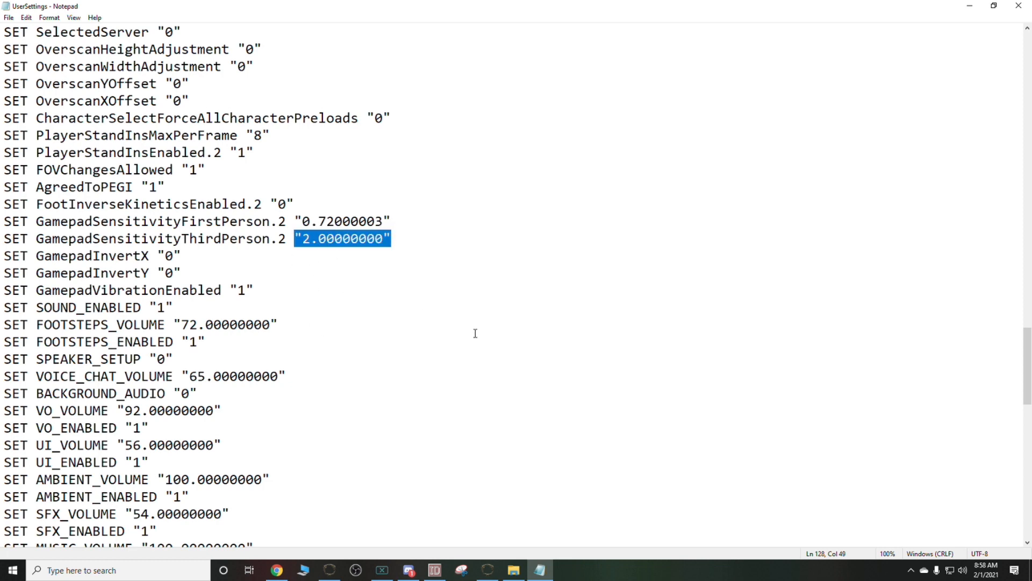
pyautogui.moveTo(205, 328)
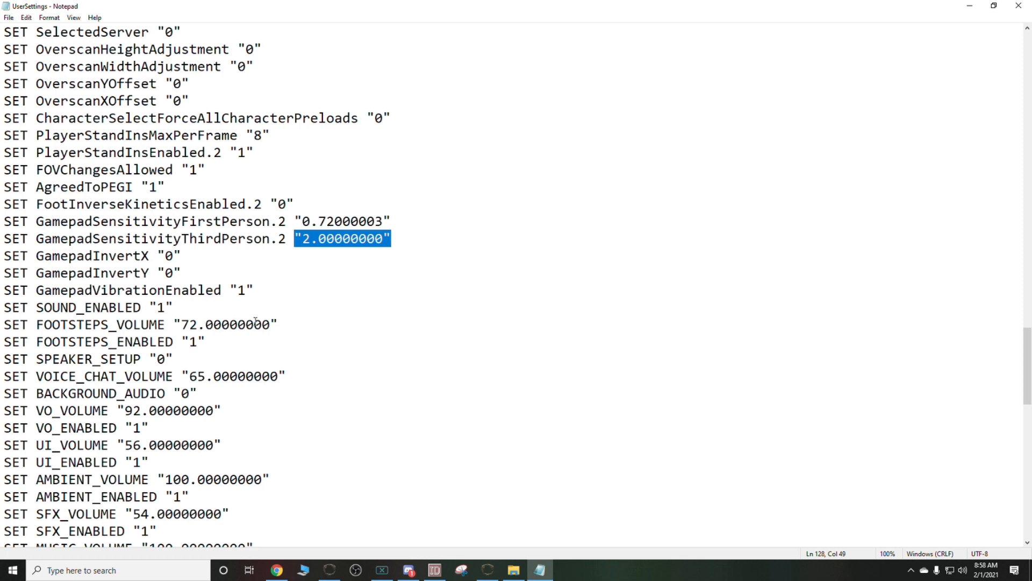
pyautogui.click(304, 238)
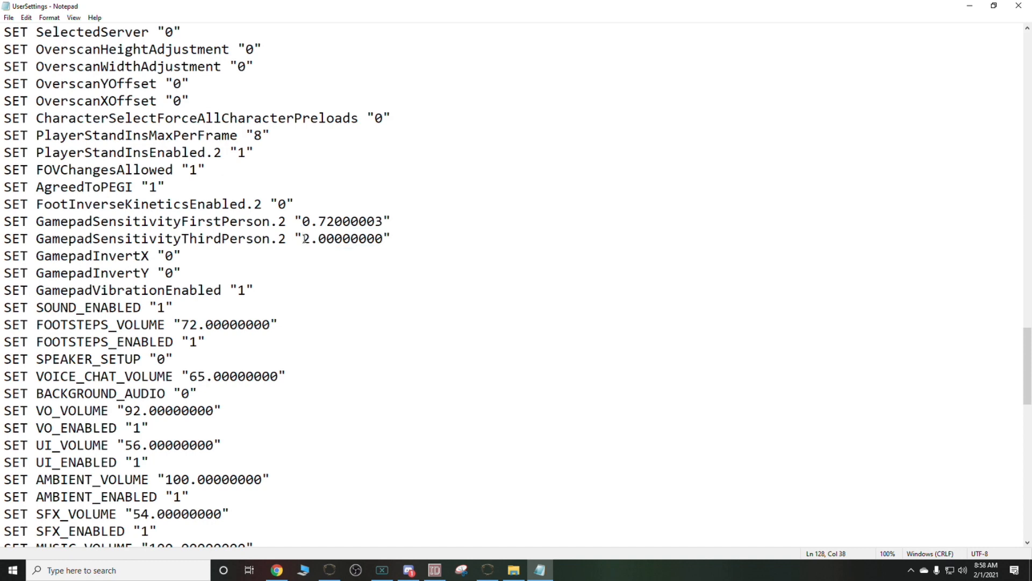
pyautogui.doubleClick(340, 238)
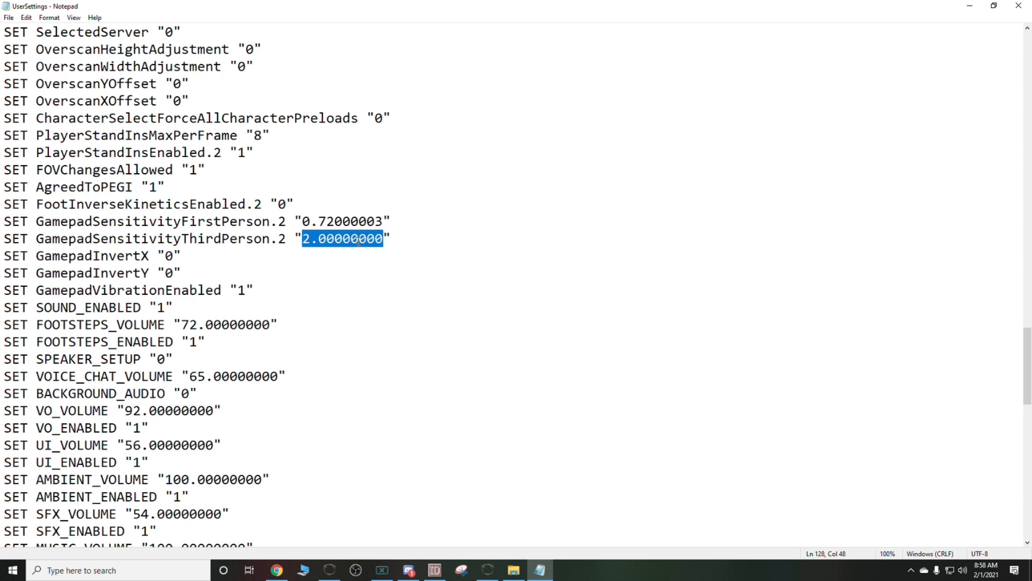
pyautogui.click(306, 238)
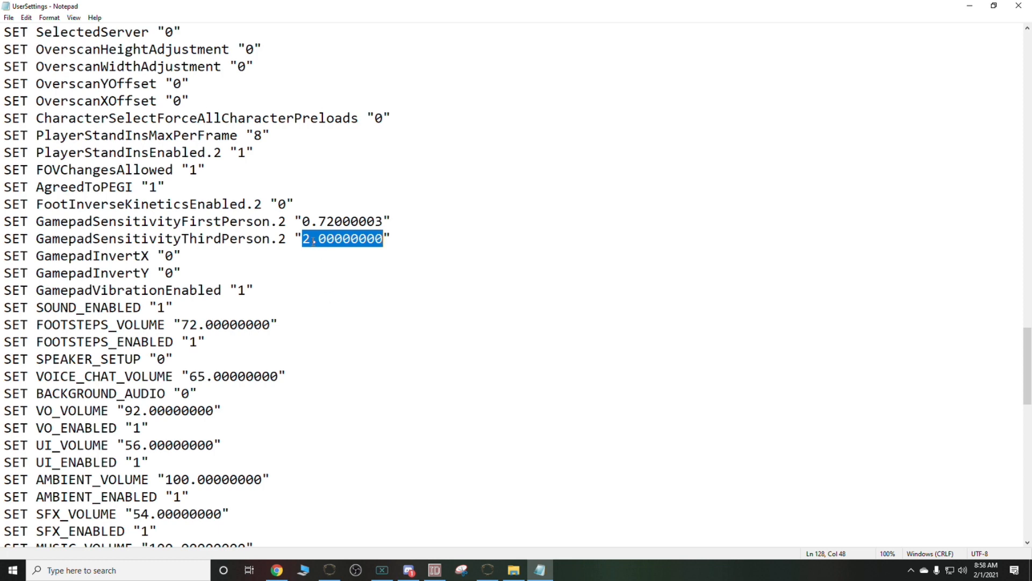
pyautogui.click(307, 238)
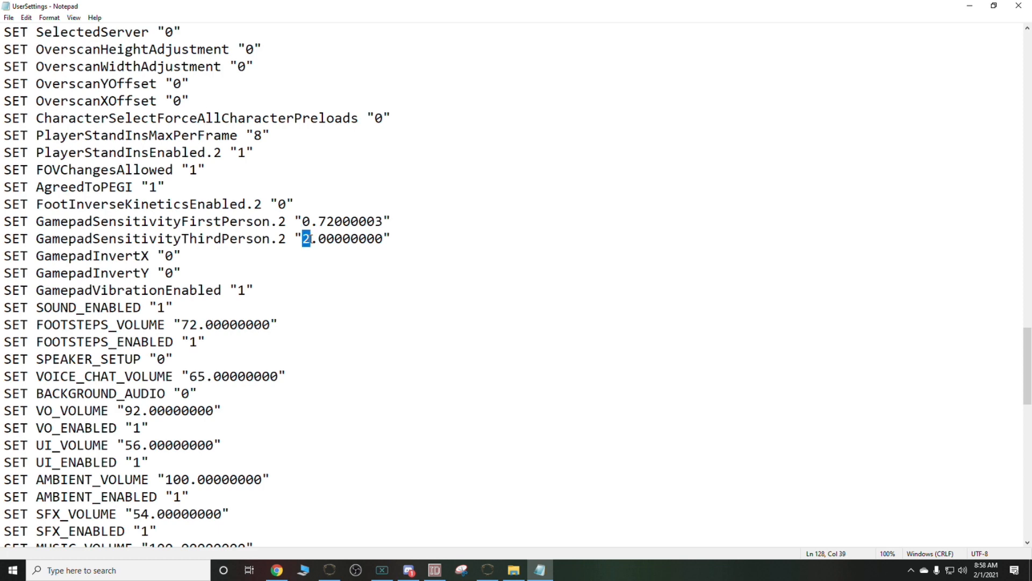
pyautogui.moveTo(313, 312)
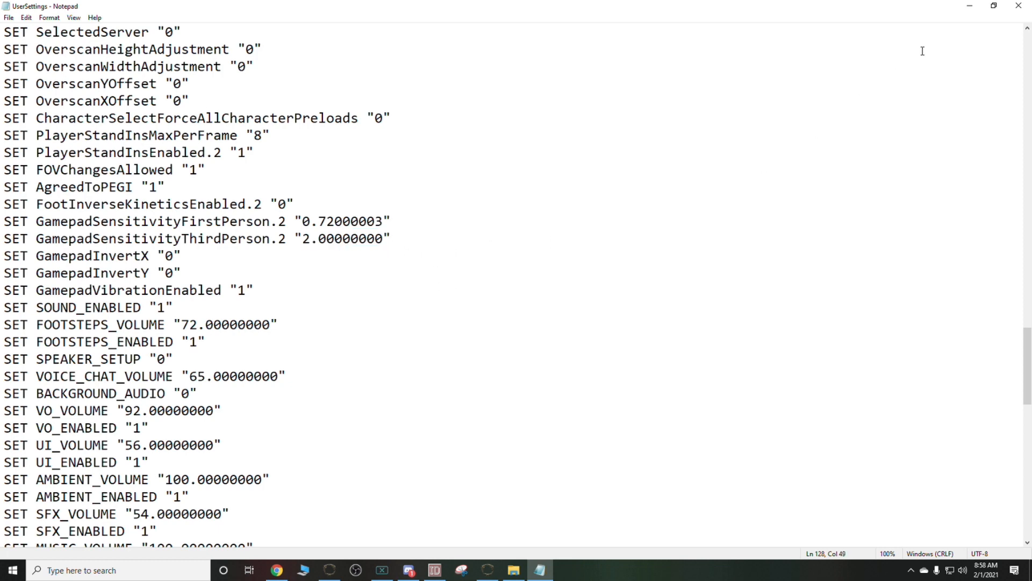
pyautogui.moveTo(1020, 9)
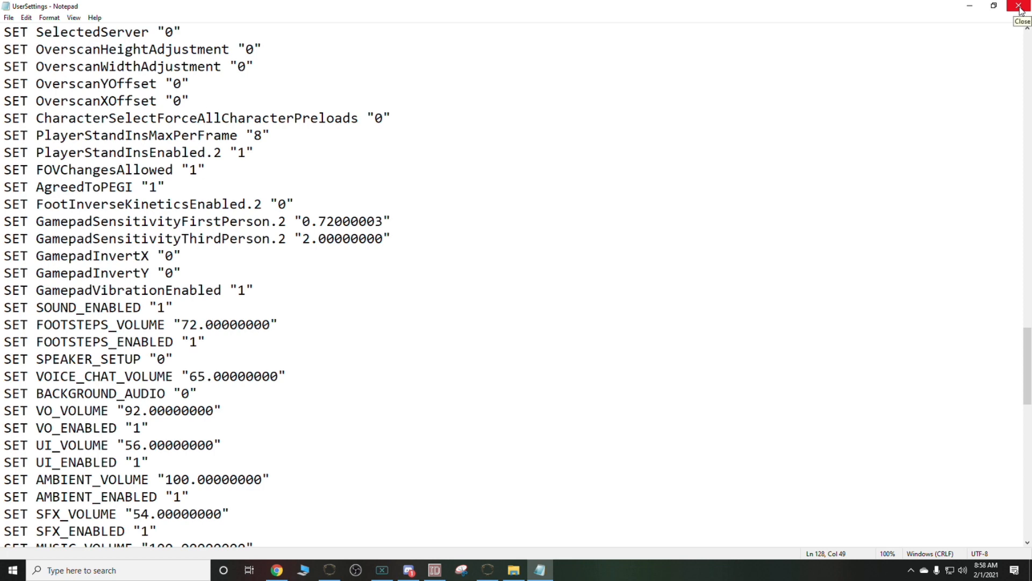
# Close the UserSettings file and the live folder window to return to the game
pyautogui.click(1019, 6)
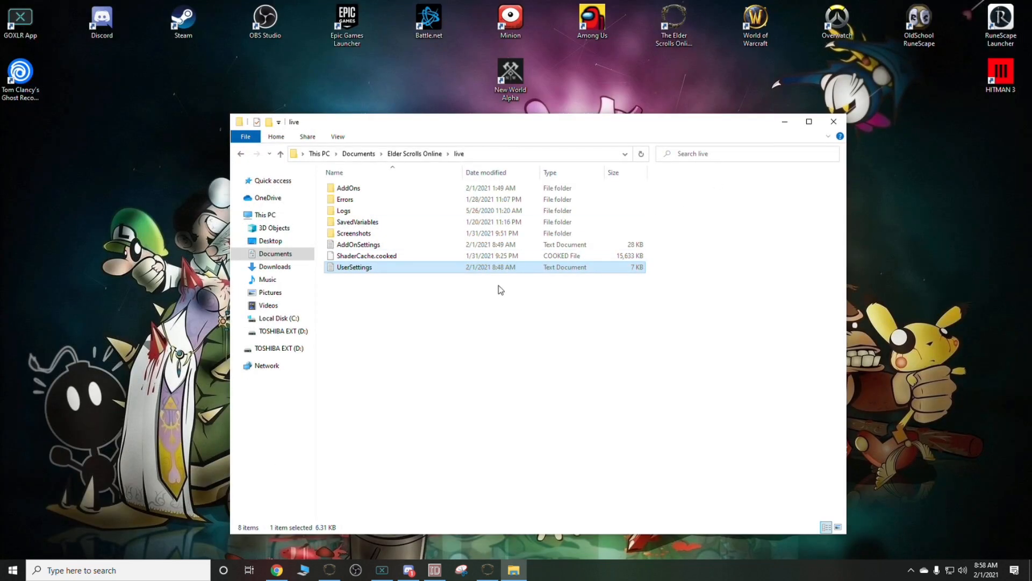
pyautogui.moveTo(619, 323)
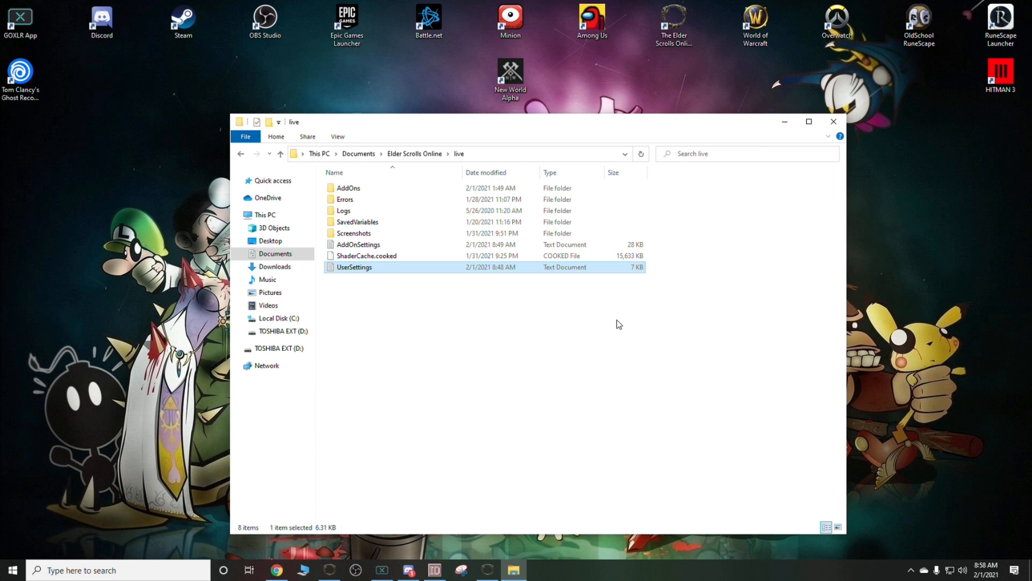
pyautogui.moveTo(669, 315)
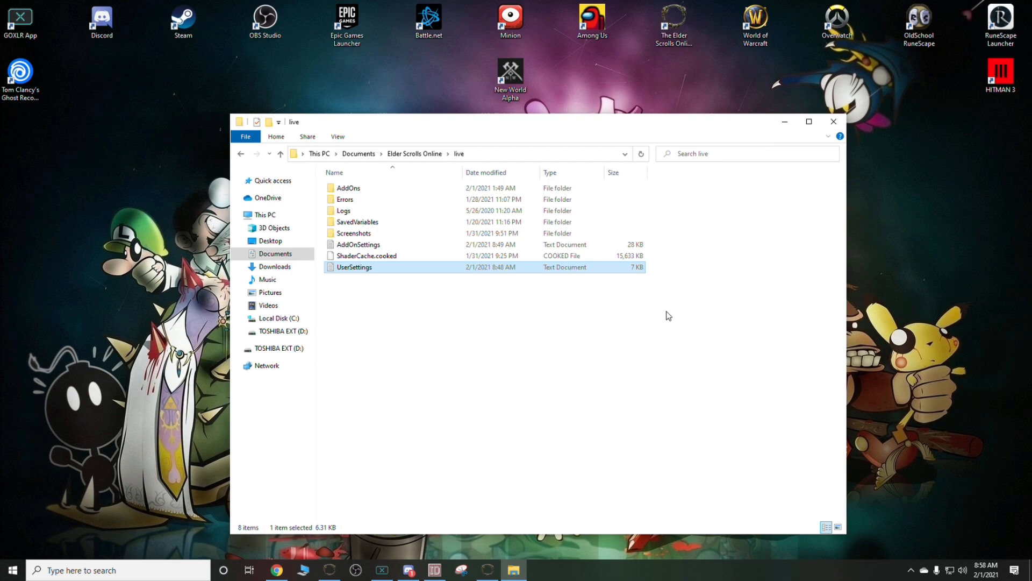
pyautogui.click(833, 122)
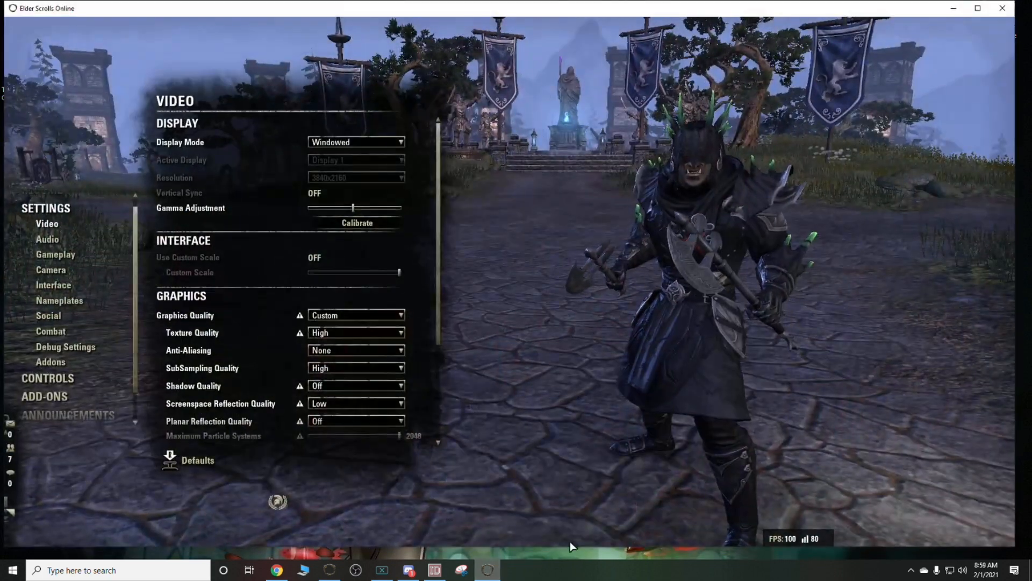
pyautogui.moveTo(382, 147)
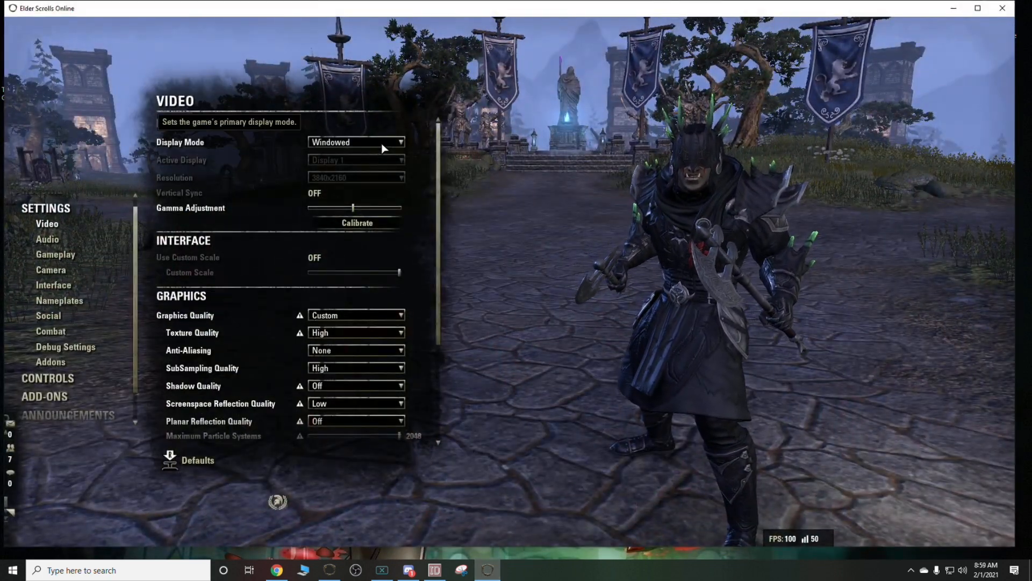